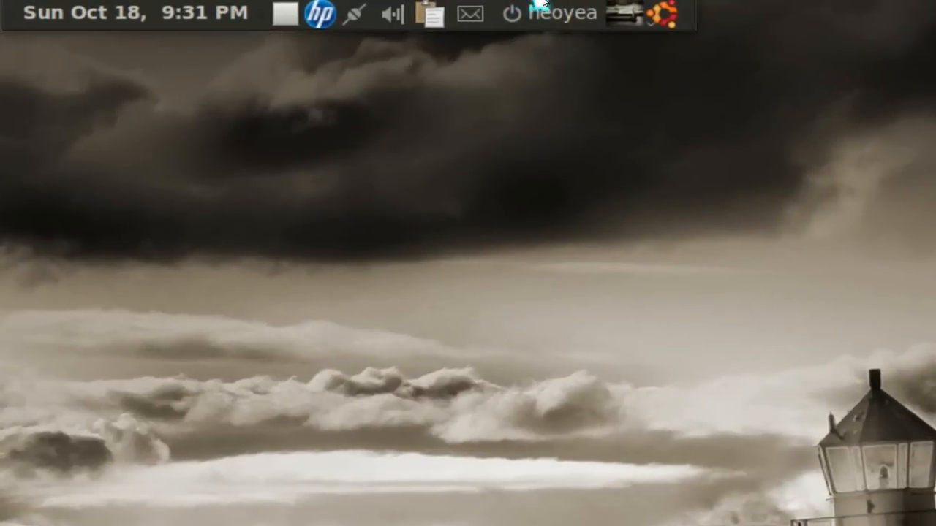
# - Choose Log Out from the session indicator menu to bring up the countdown dialog
pyautogui.click(512, 13)
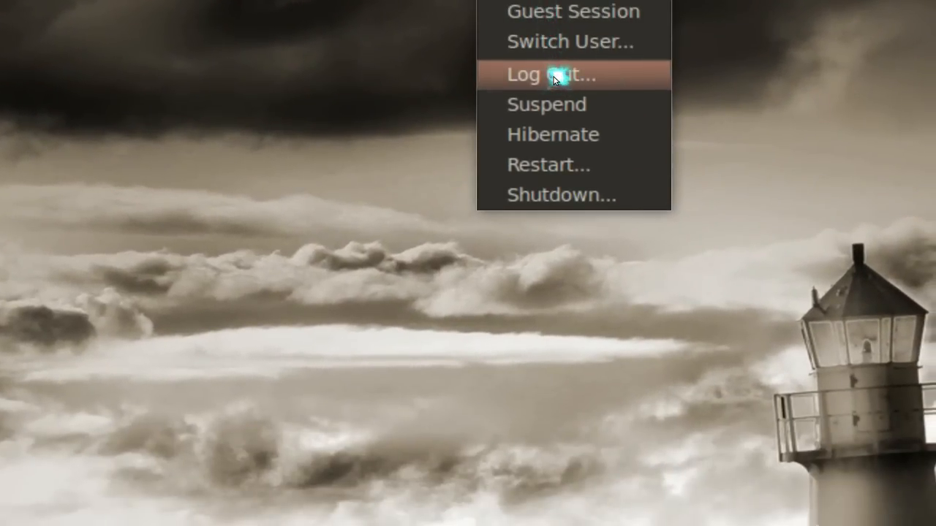
pyautogui.click(549, 75)
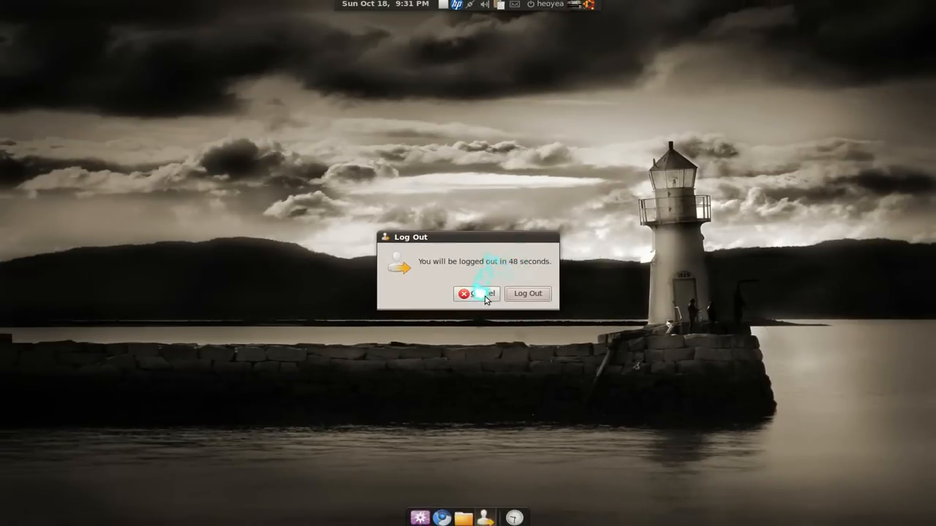
# - Cancel the logout countdown and run gconf-editor from the Run Application prompt
pyautogui.click(476, 293)
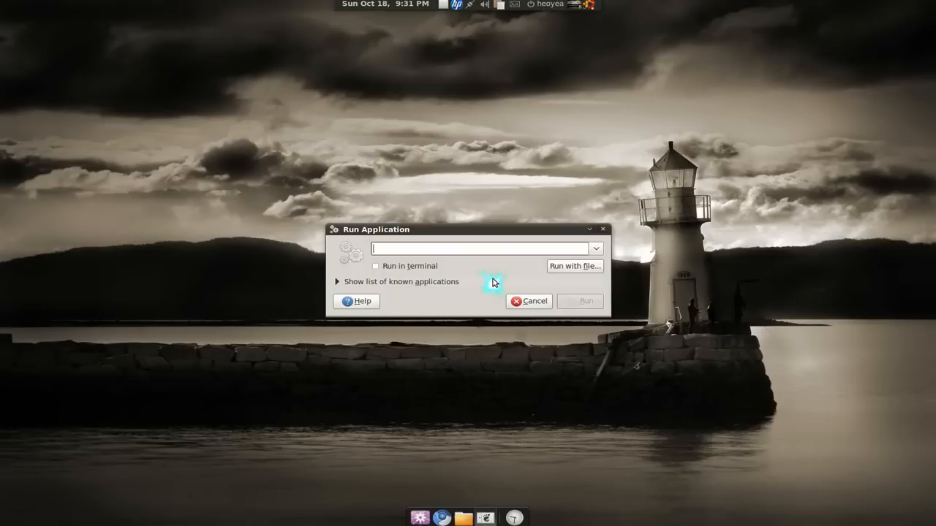
pyautogui.write('gconf')
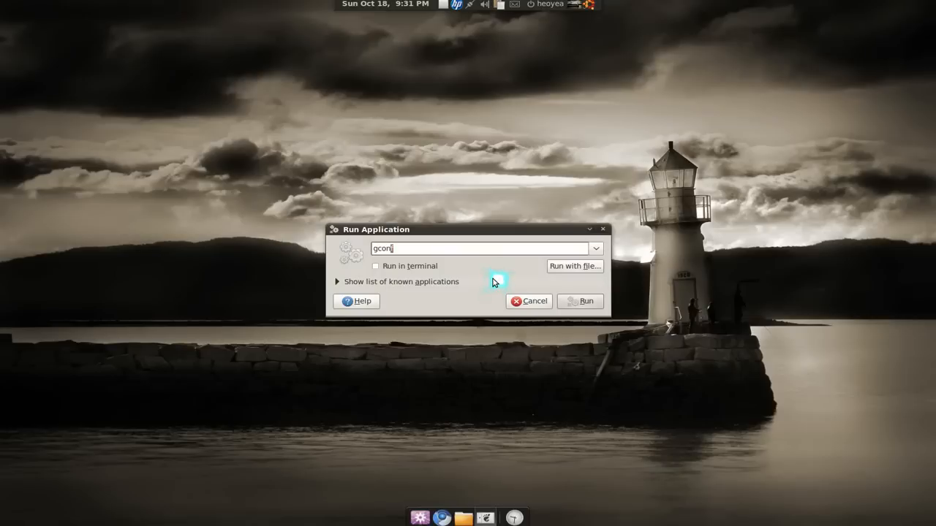
pyautogui.write('-')
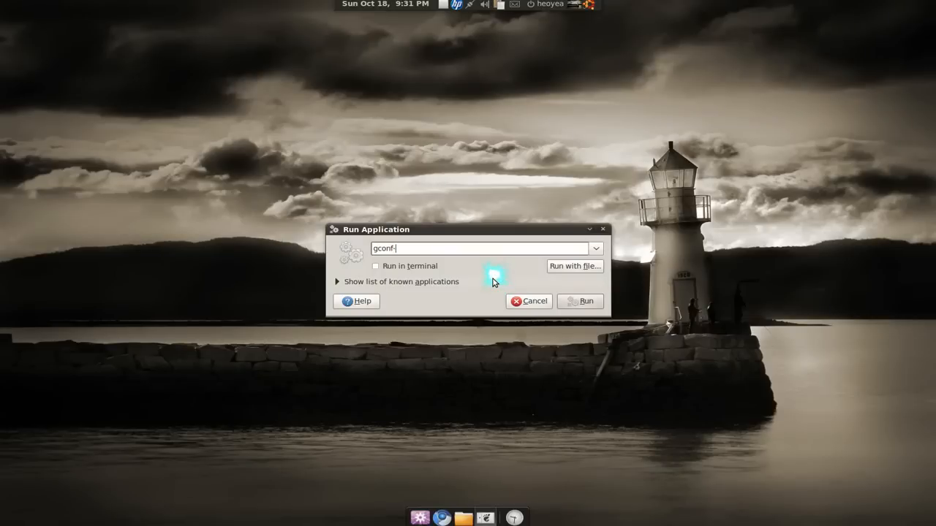
pyautogui.click(579, 300)
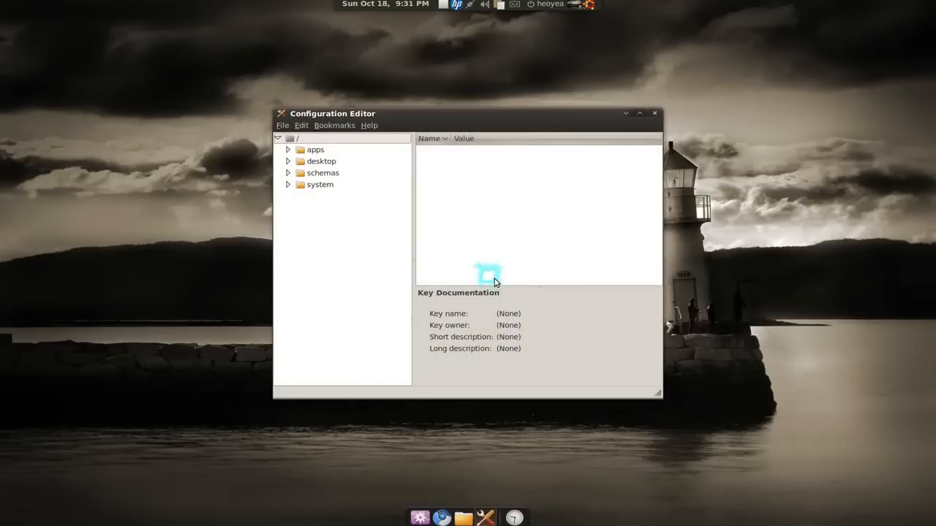
pyautogui.moveTo(287, 149)
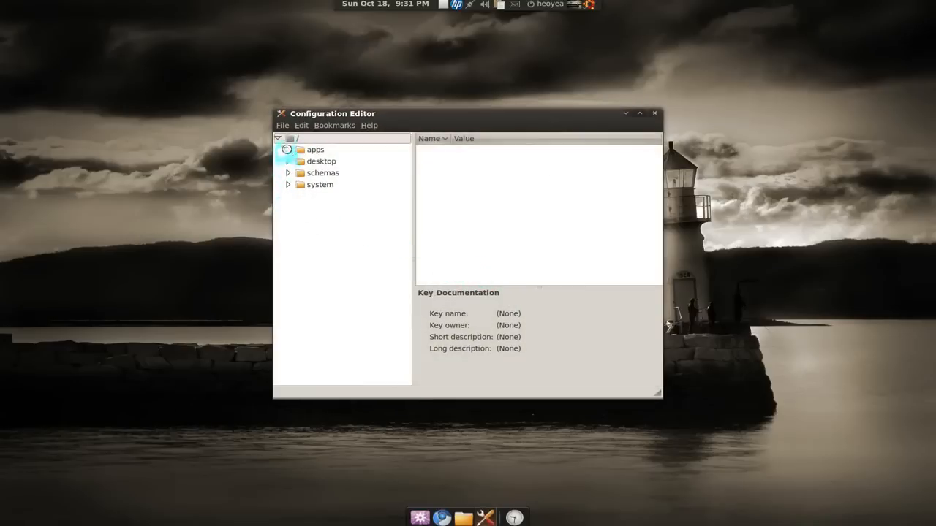
# - Tick suppress_logout_restart_shutdown under apps/indicator-session, then close the Configuration Editor
pyautogui.click(288, 149)
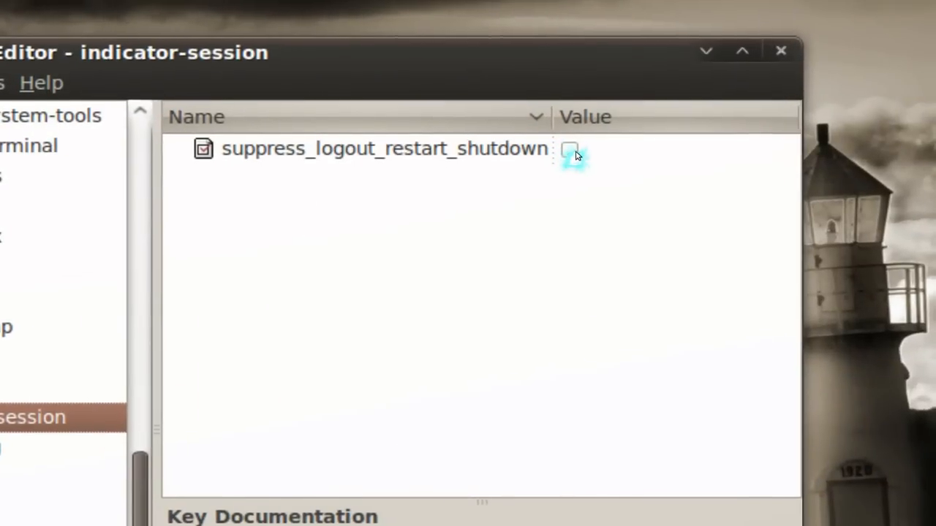
pyautogui.click(570, 150)
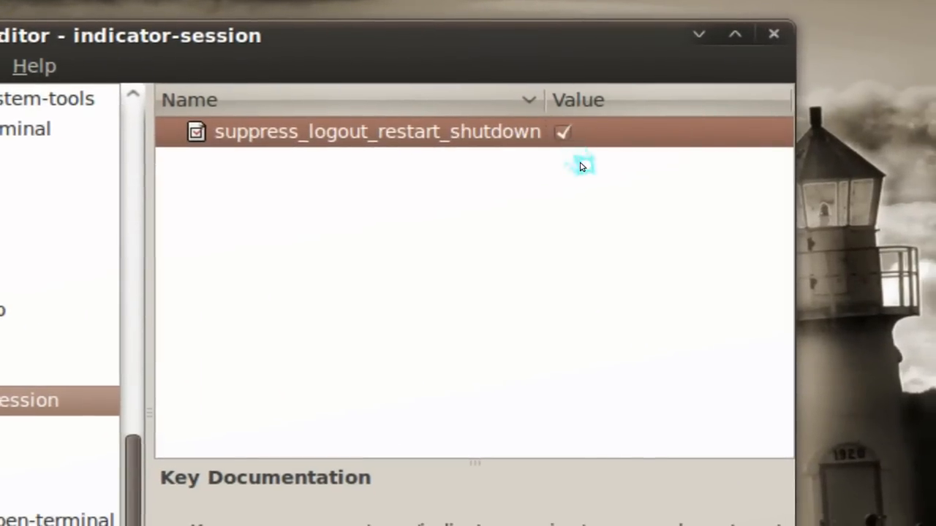
pyautogui.click(734, 33)
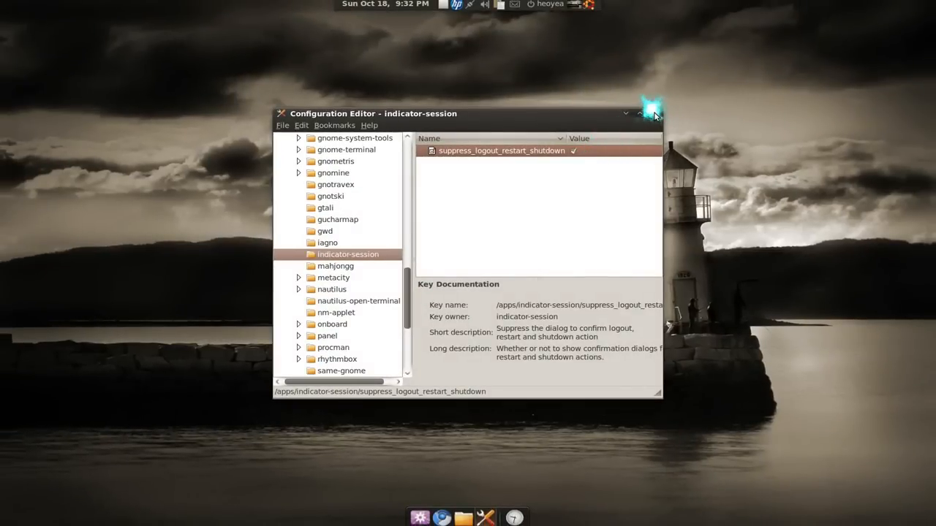
pyautogui.click(653, 113)
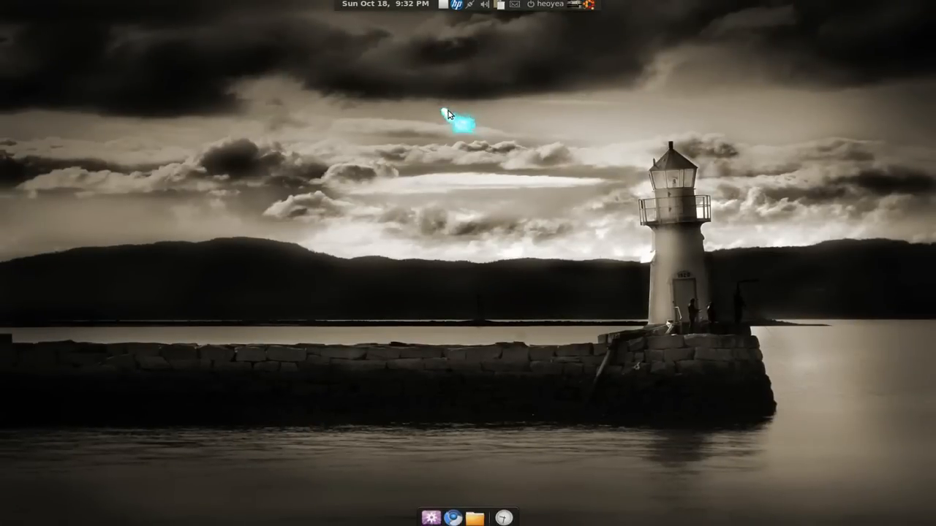
pyautogui.moveTo(442, 6)
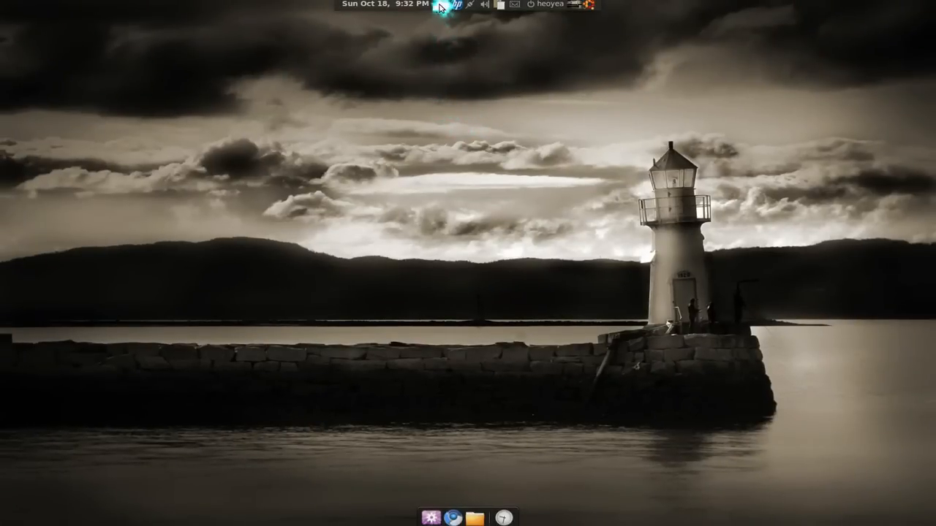